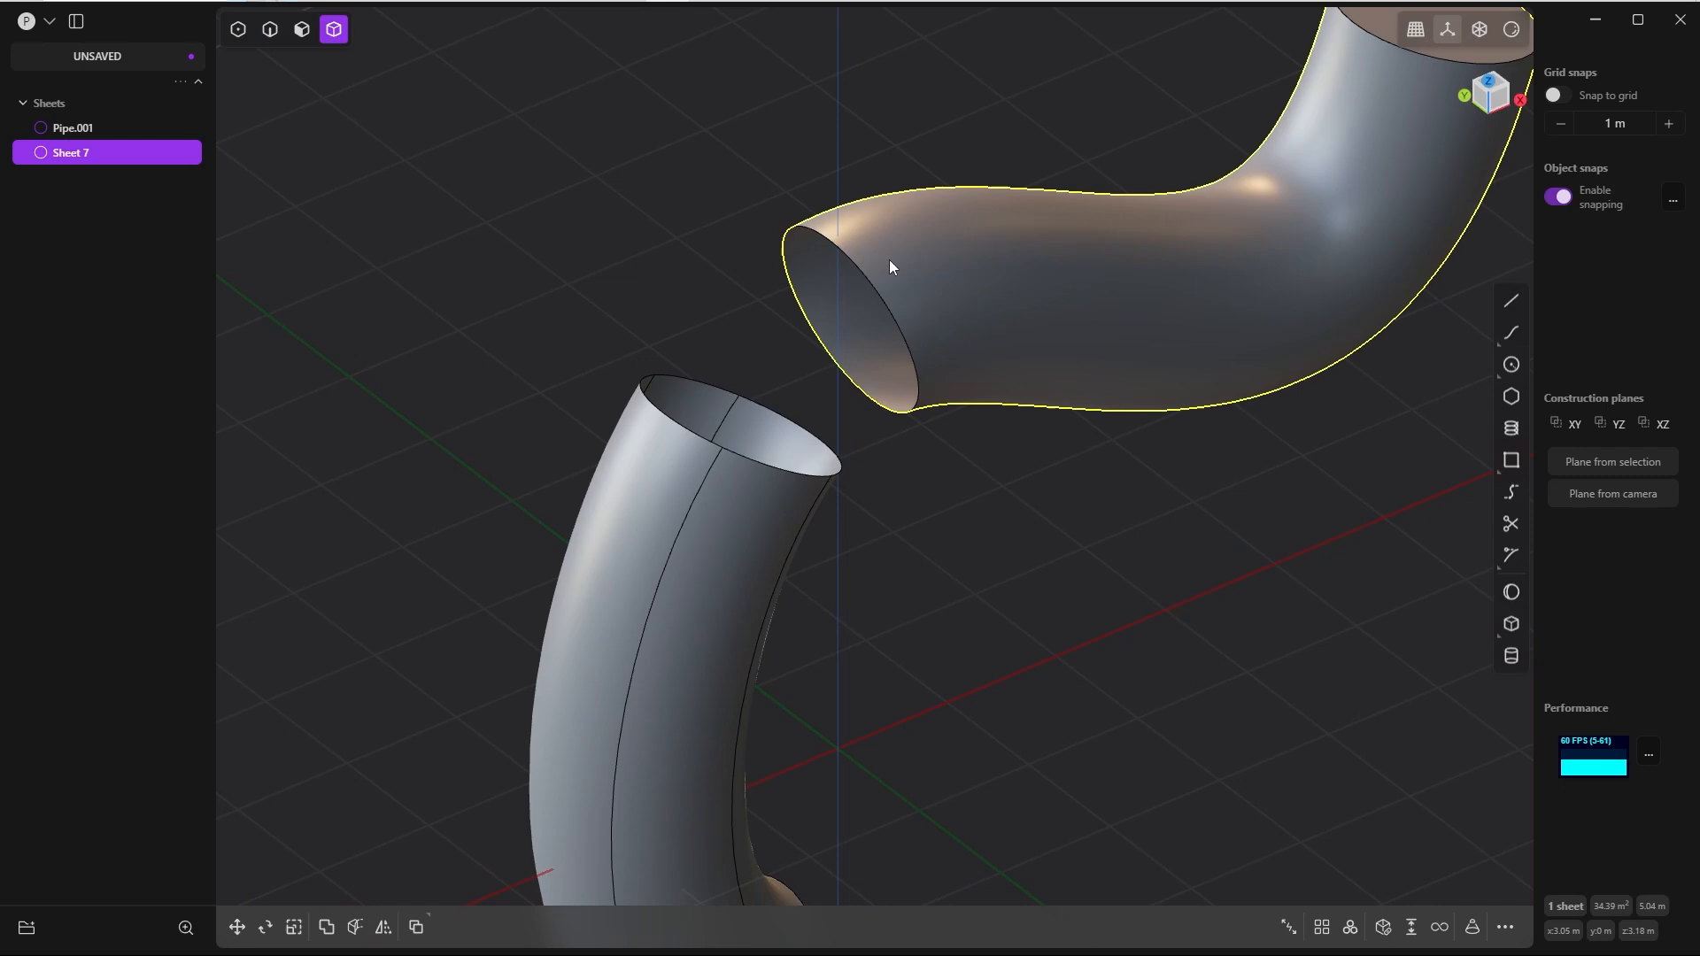
{"action": "mouse_move", "coordinate": [952, 253]}
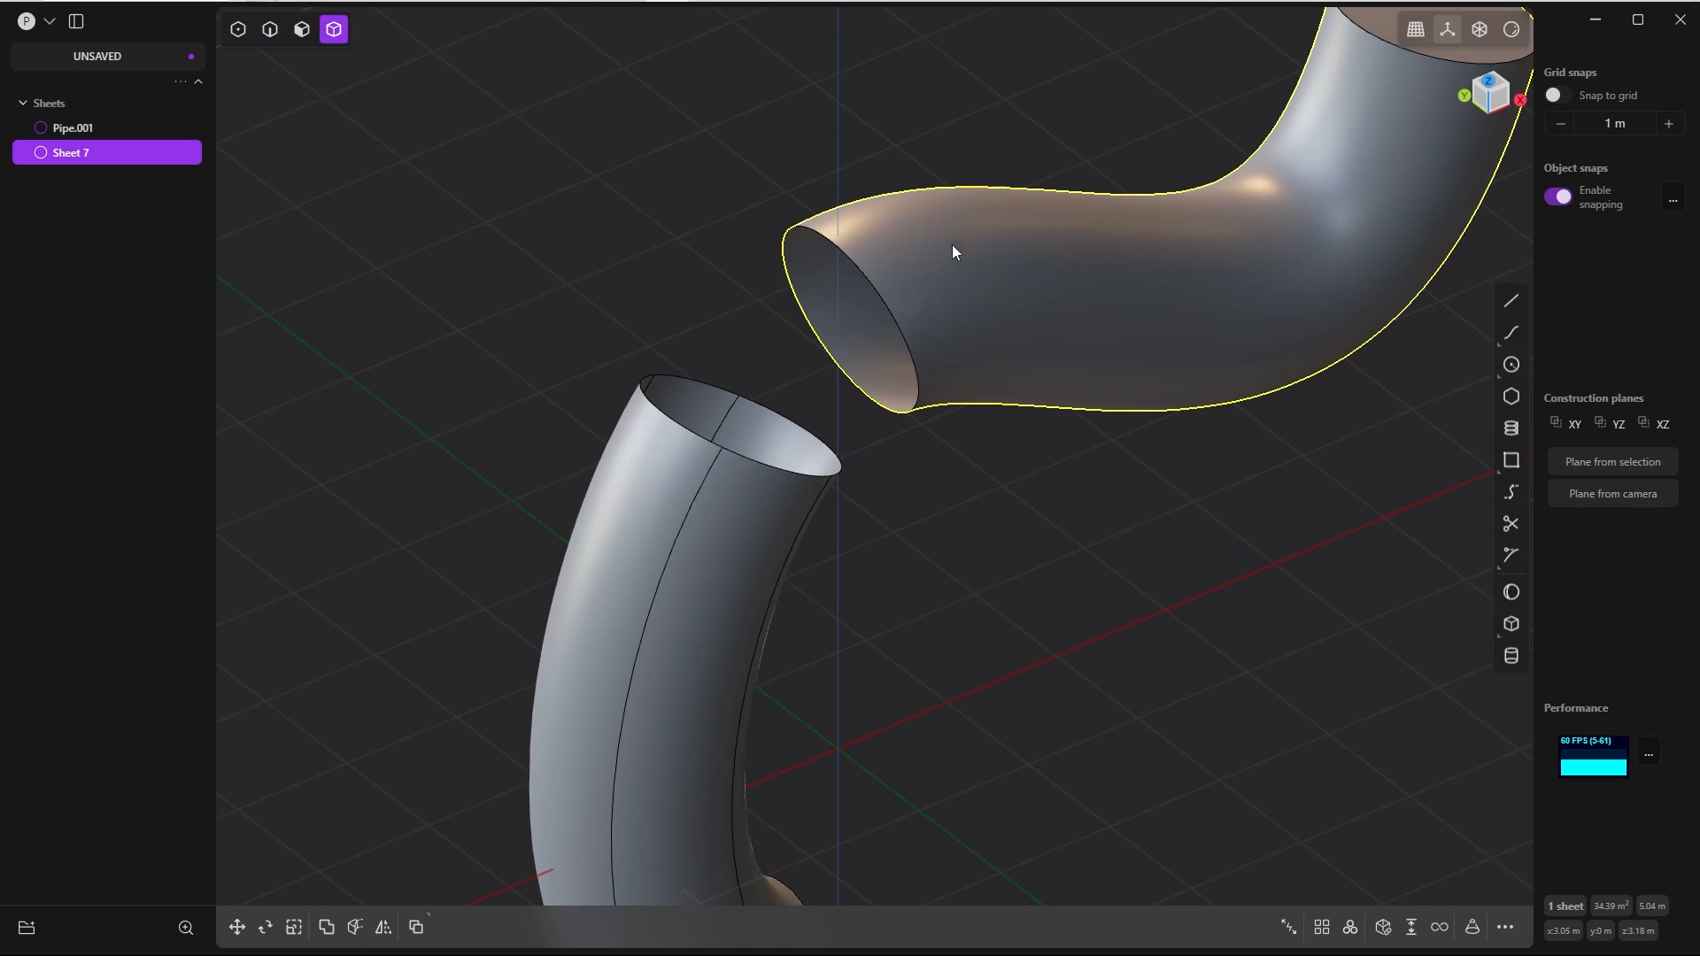
{"action": "mouse_move", "coordinate": [951, 253]}
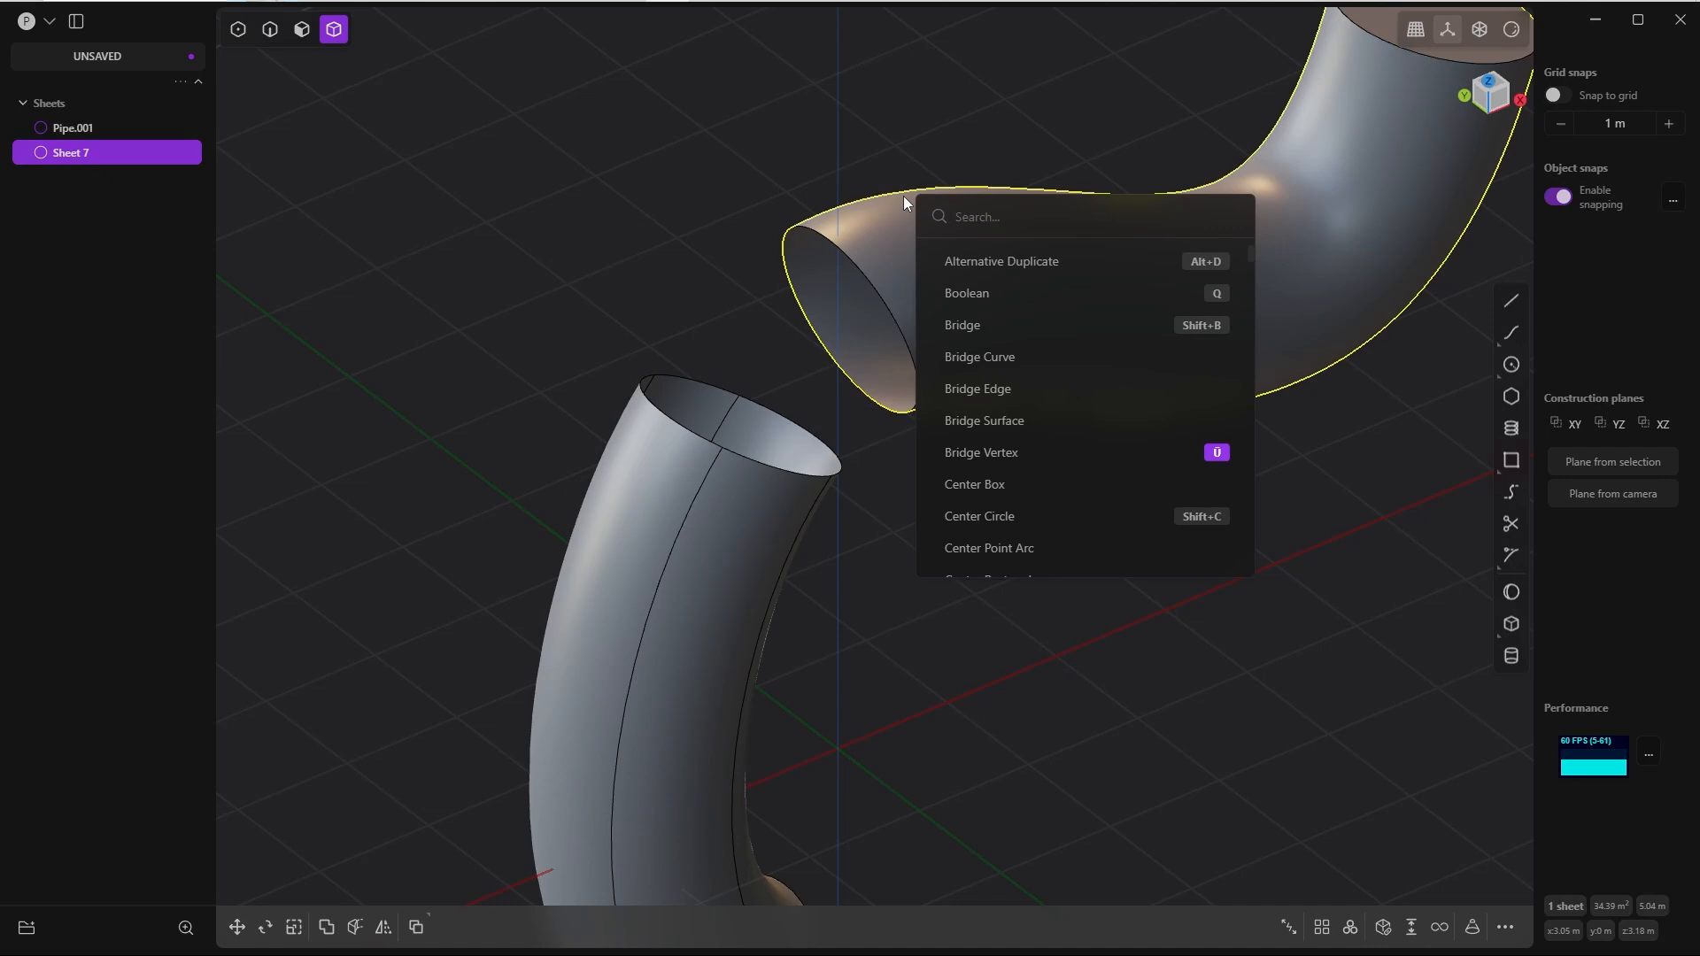
- Search 'iso' in the command palette to start Isoparam Curve on the upper pipe
{"action": "type", "text": "iso"}
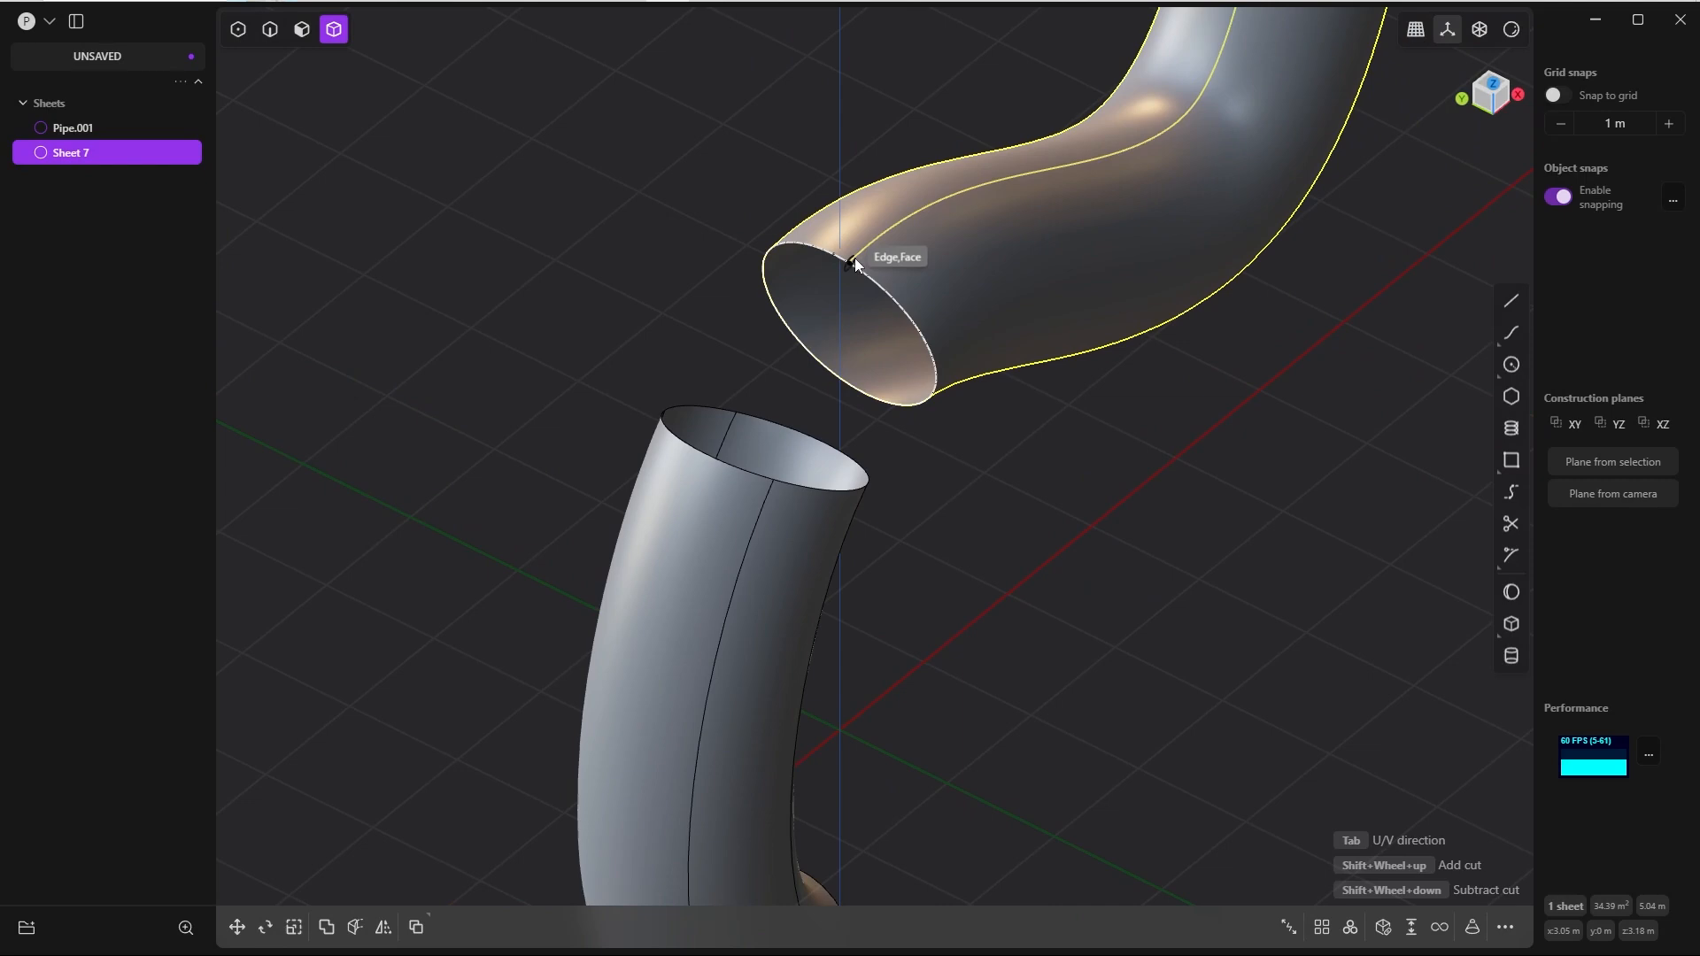
{"action": "mouse_move", "coordinate": [835, 257]}
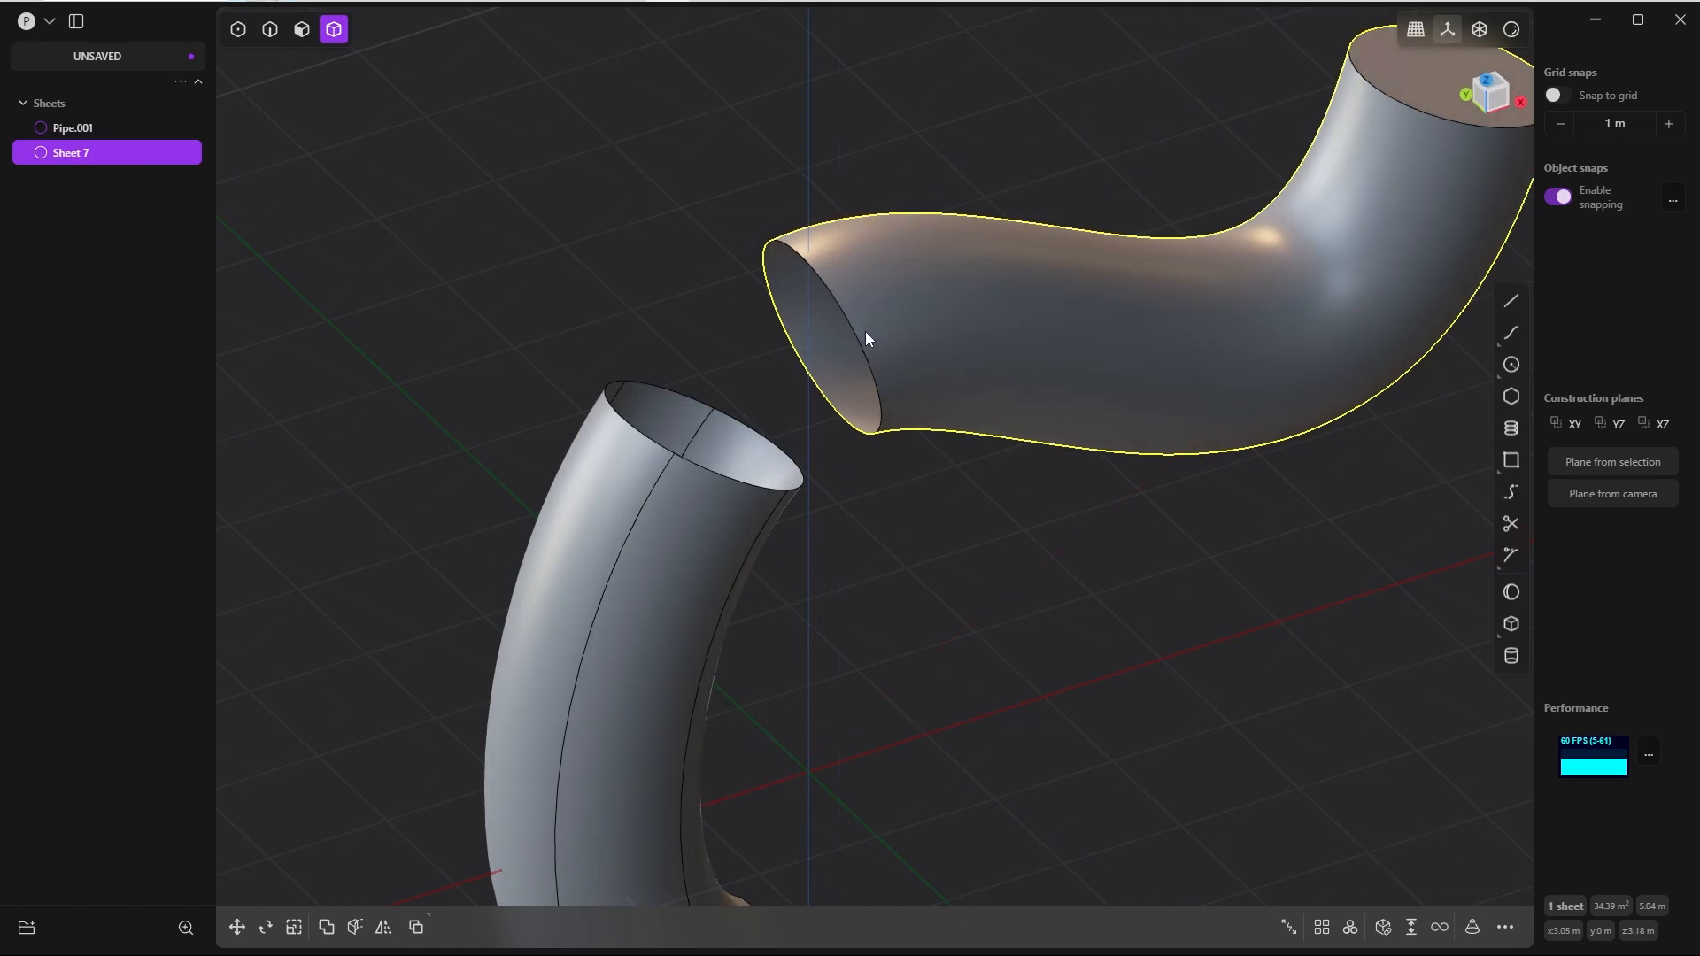
{"action": "mouse_move", "coordinate": [826, 343]}
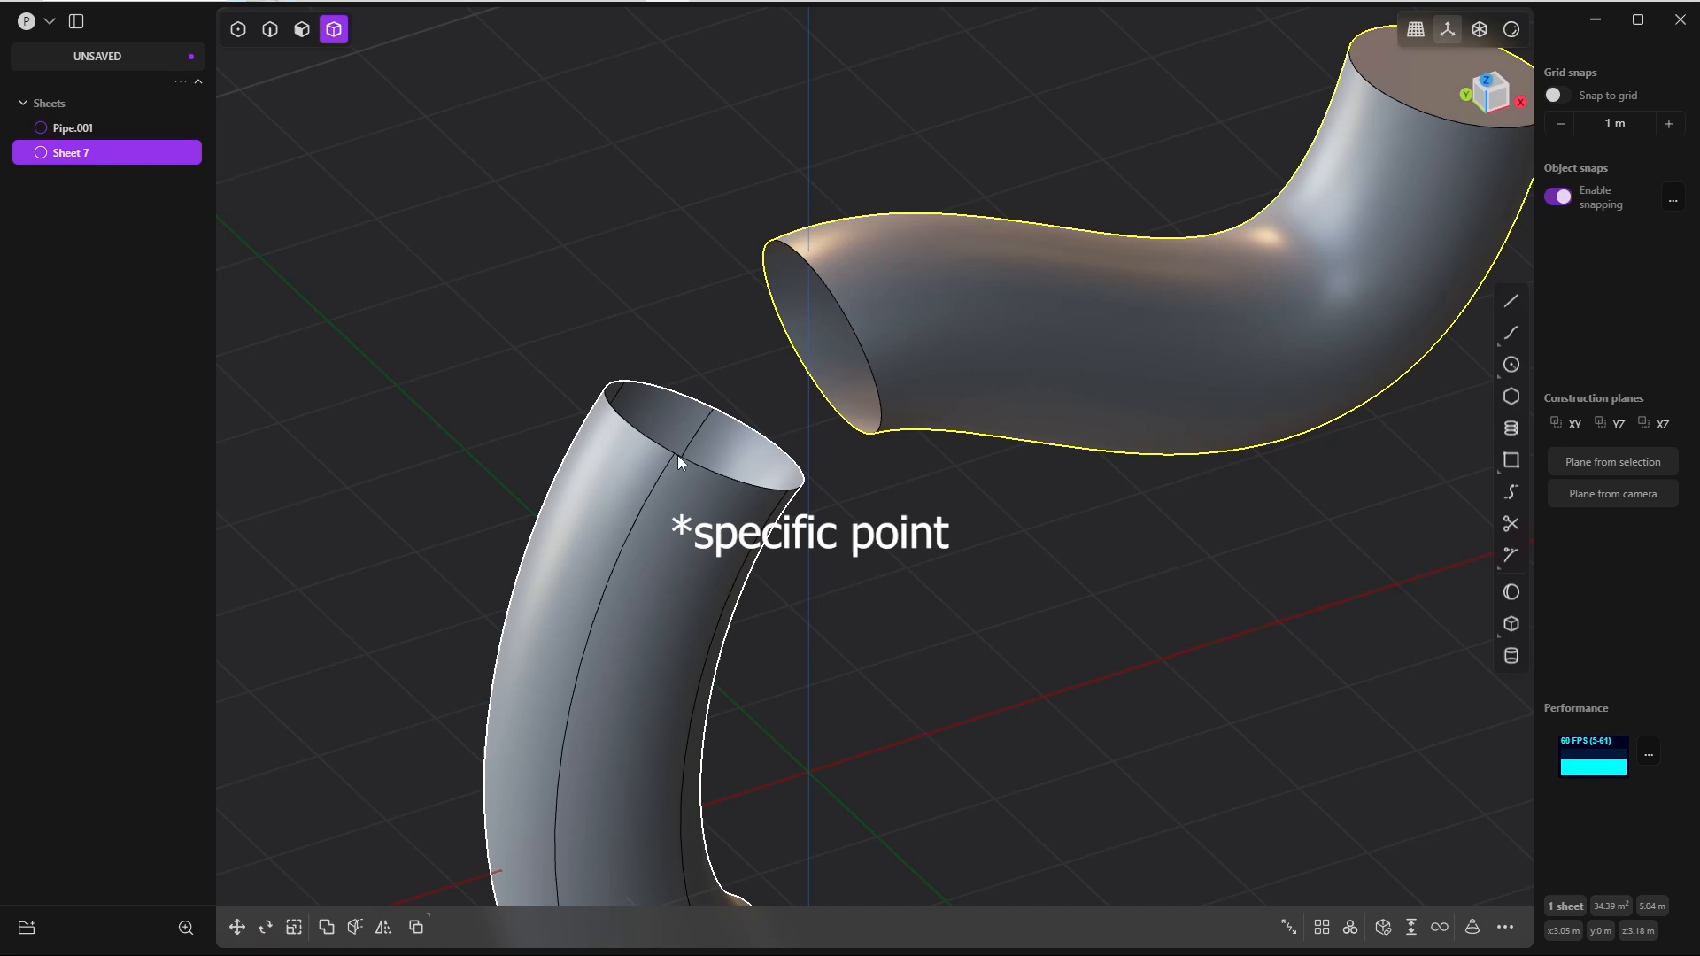
{"action": "mouse_move", "coordinate": [851, 331]}
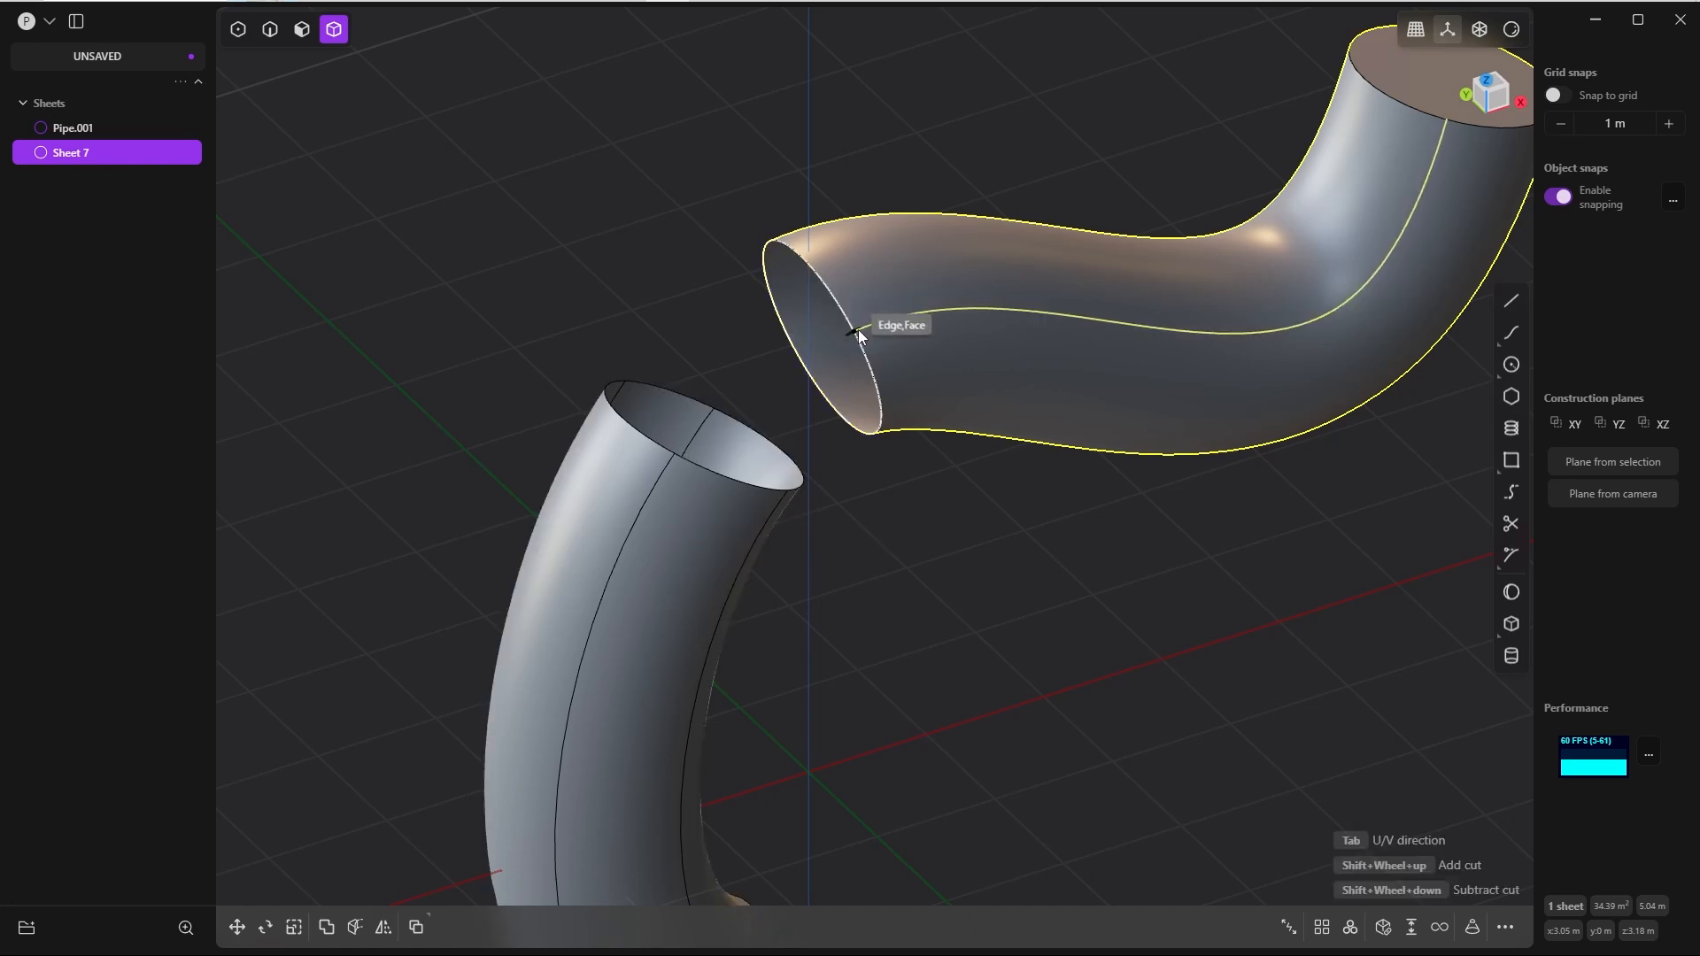
{"action": "mouse_move", "coordinate": [916, 344]}
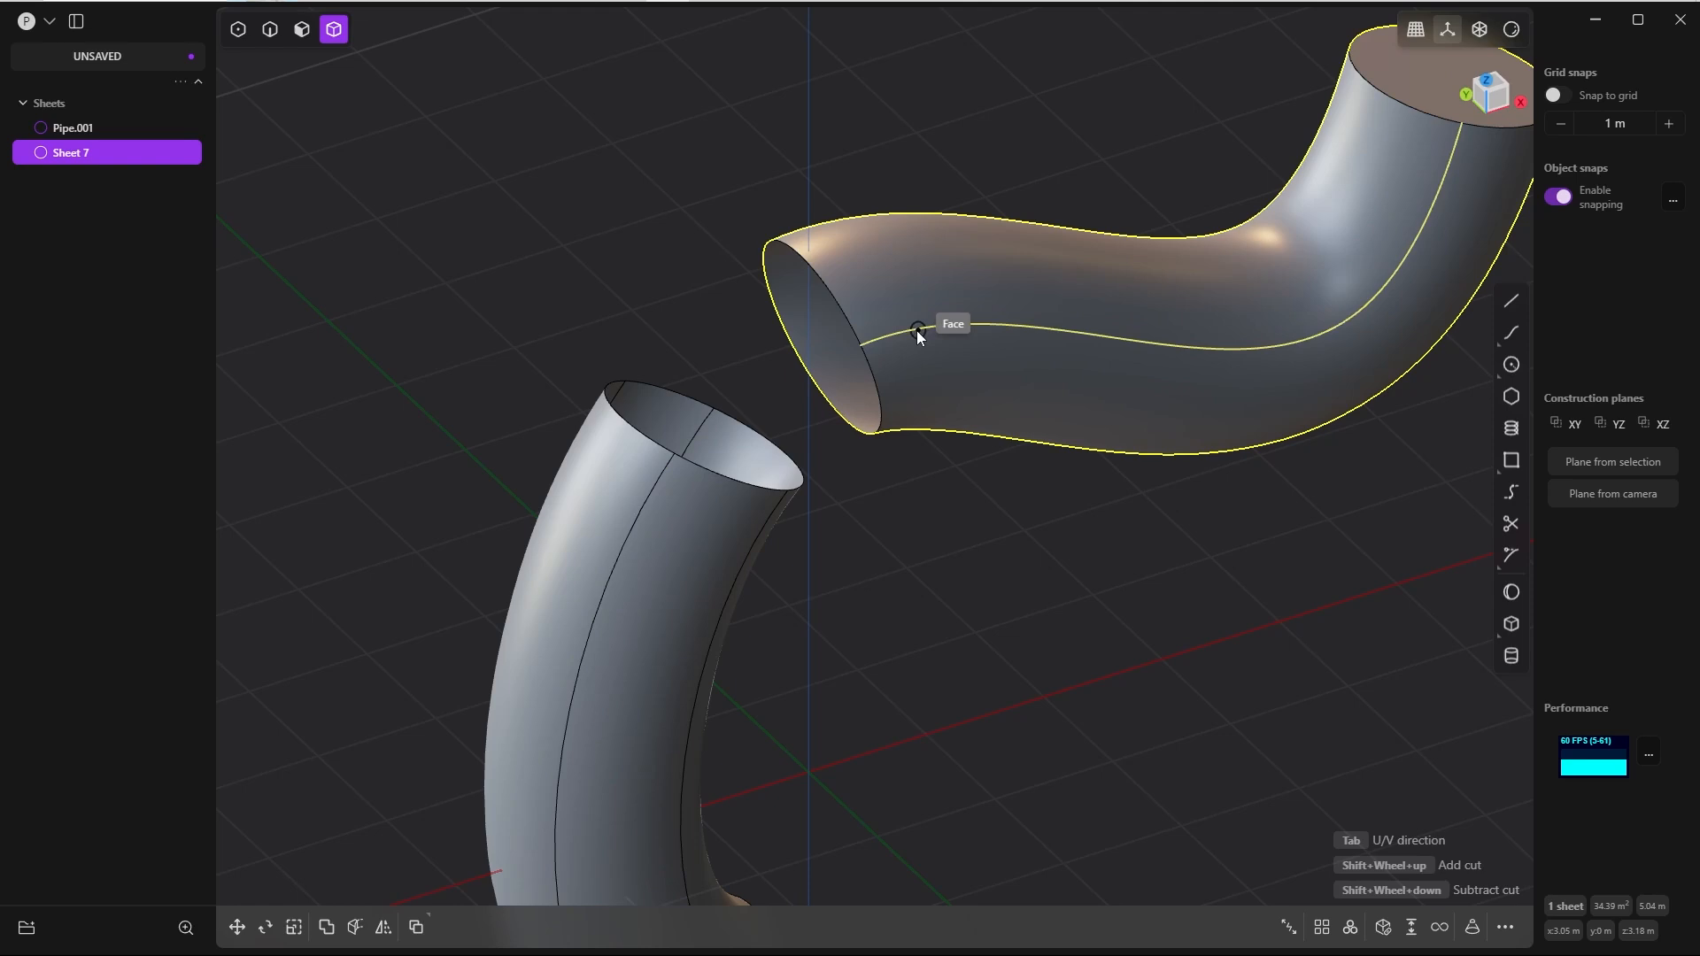
{"action": "mouse_move", "coordinate": [664, 461]}
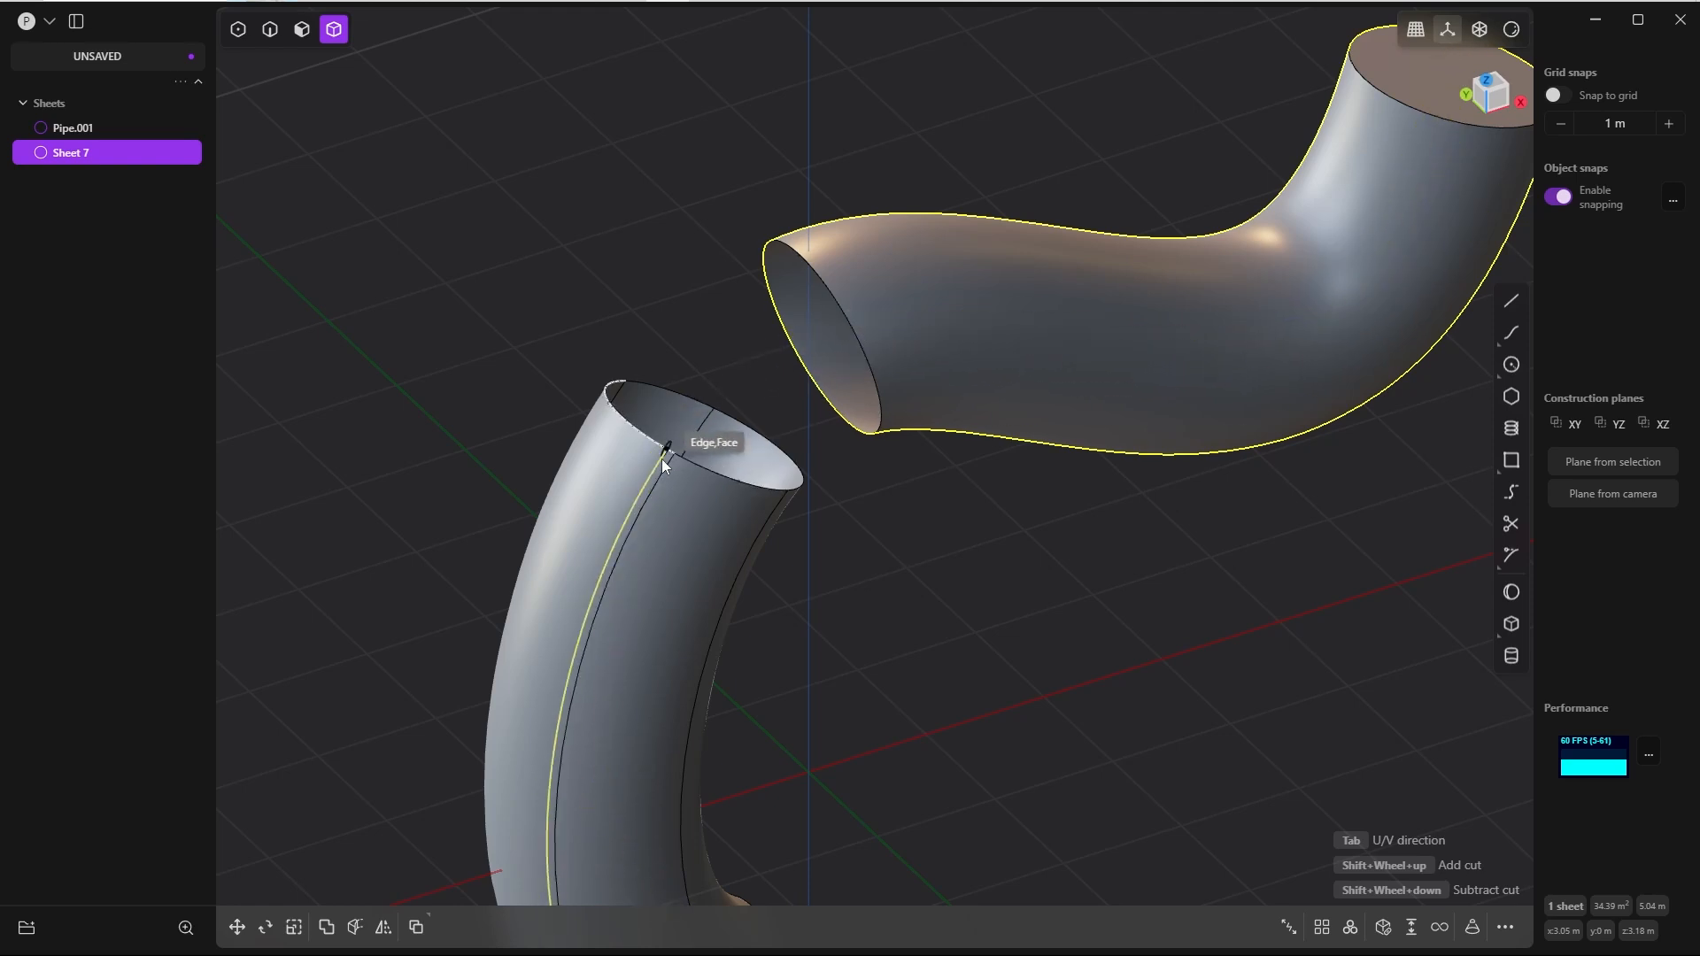
{"action": "mouse_move", "coordinate": [681, 455]}
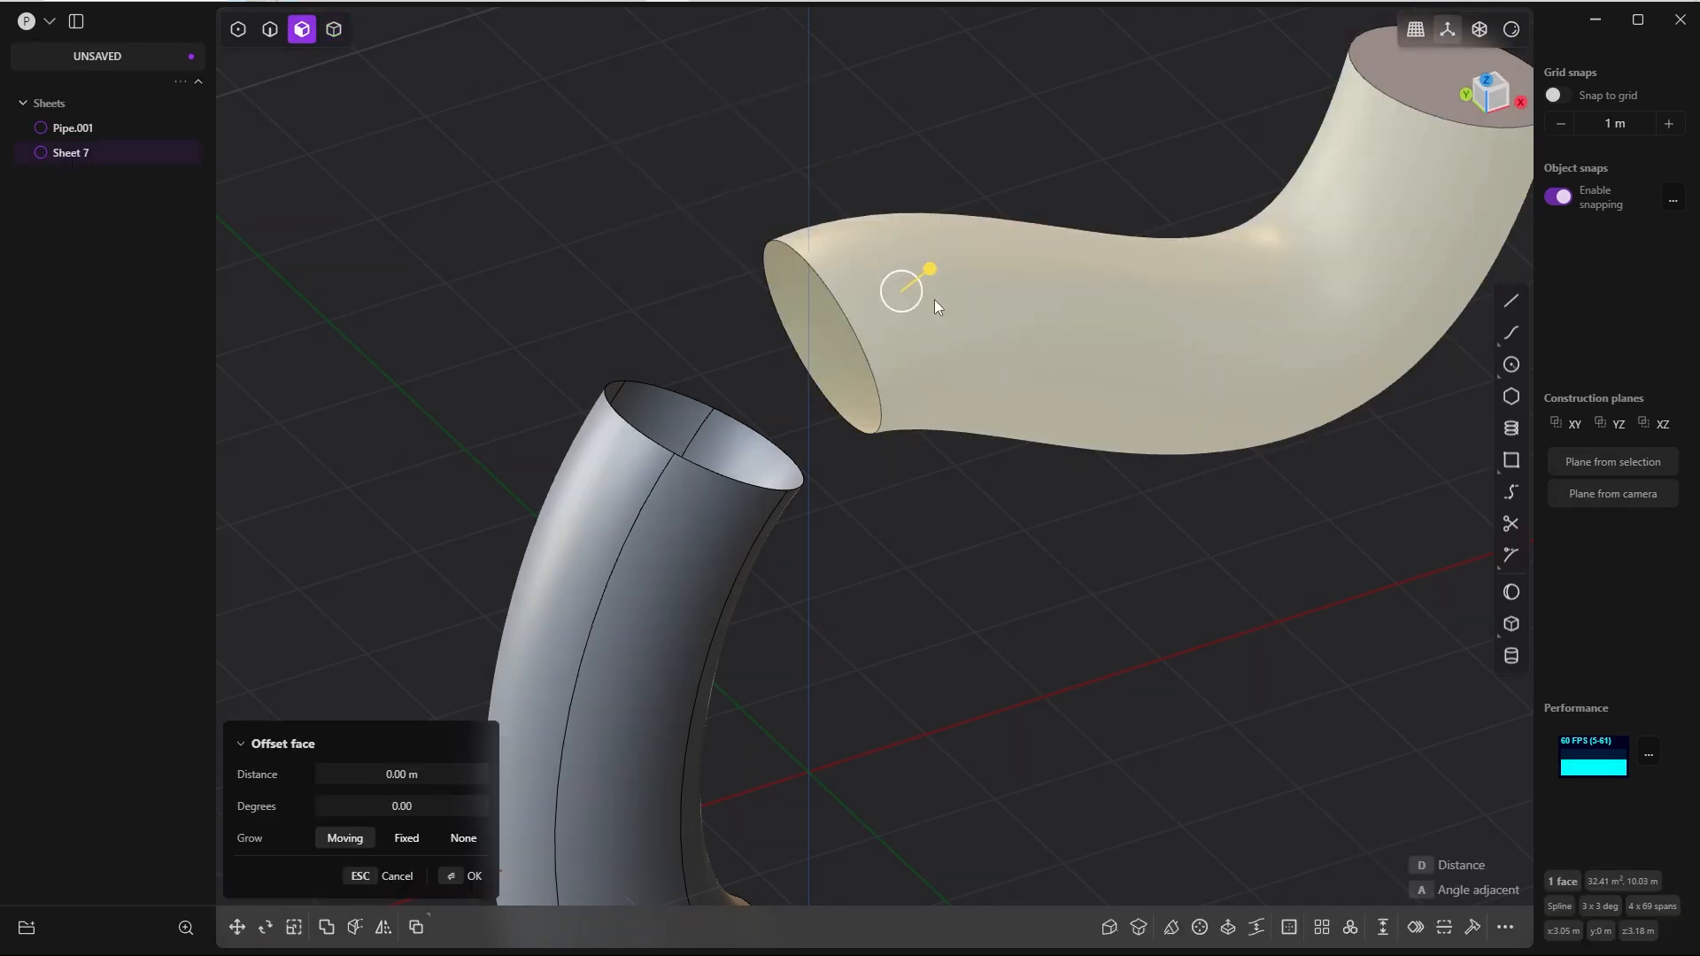
{"action": "mouse_move", "coordinate": [898, 307]}
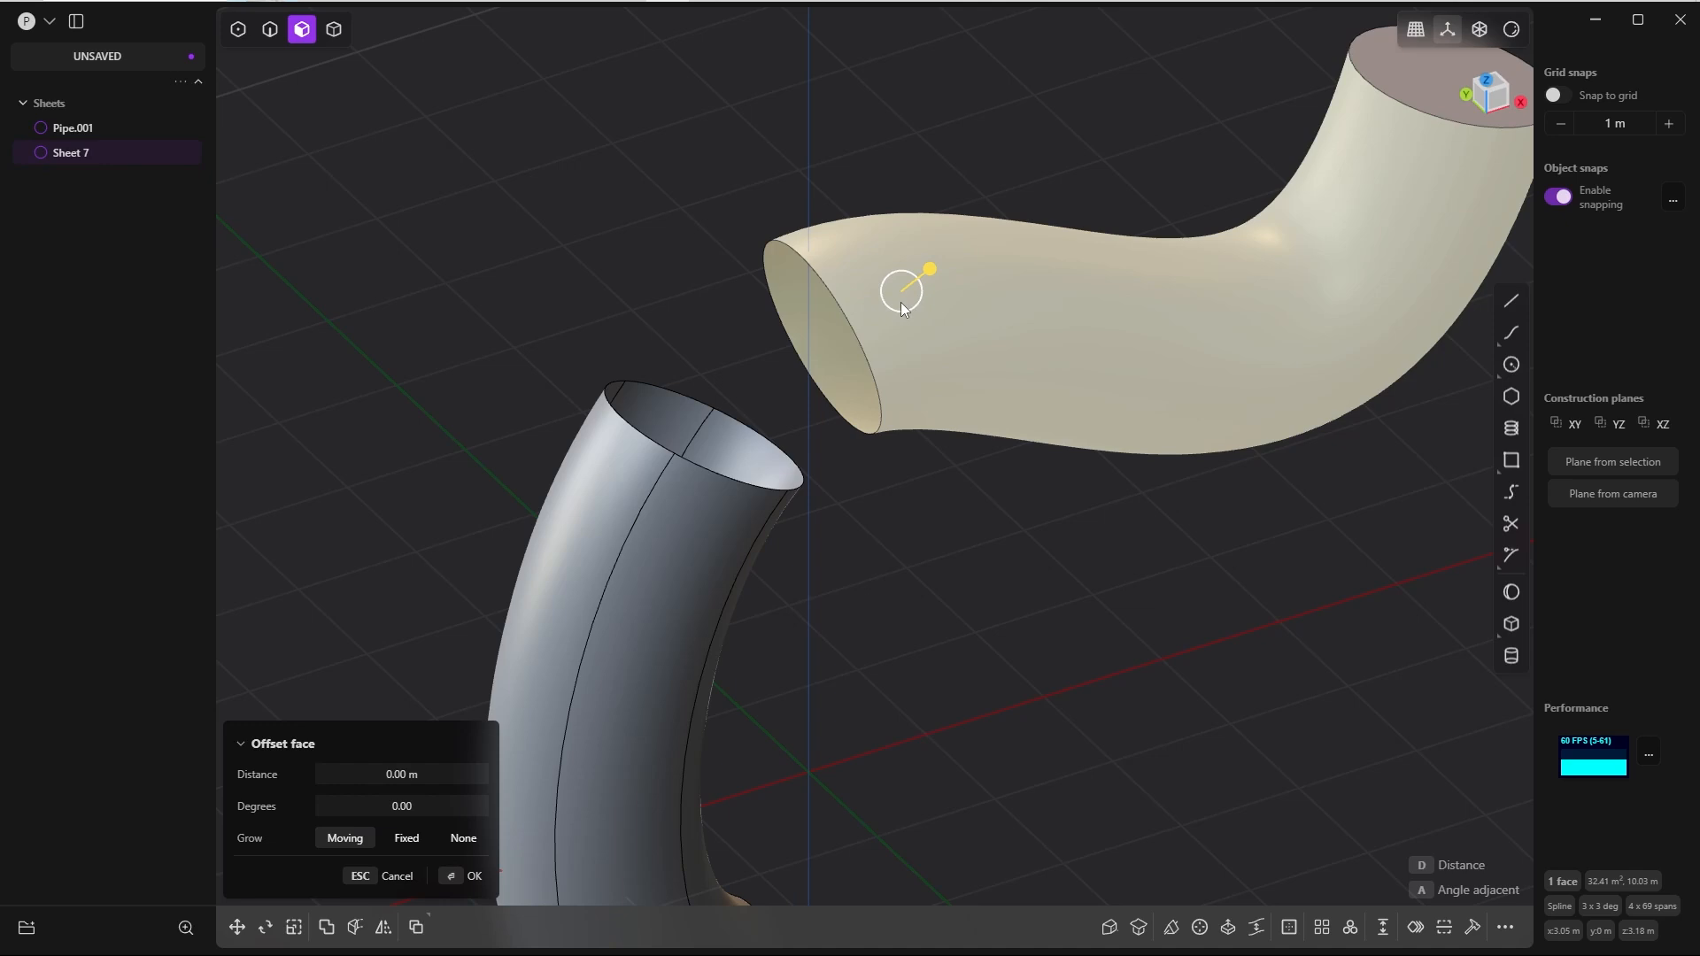
{"action": "mouse_move", "coordinate": [882, 323]}
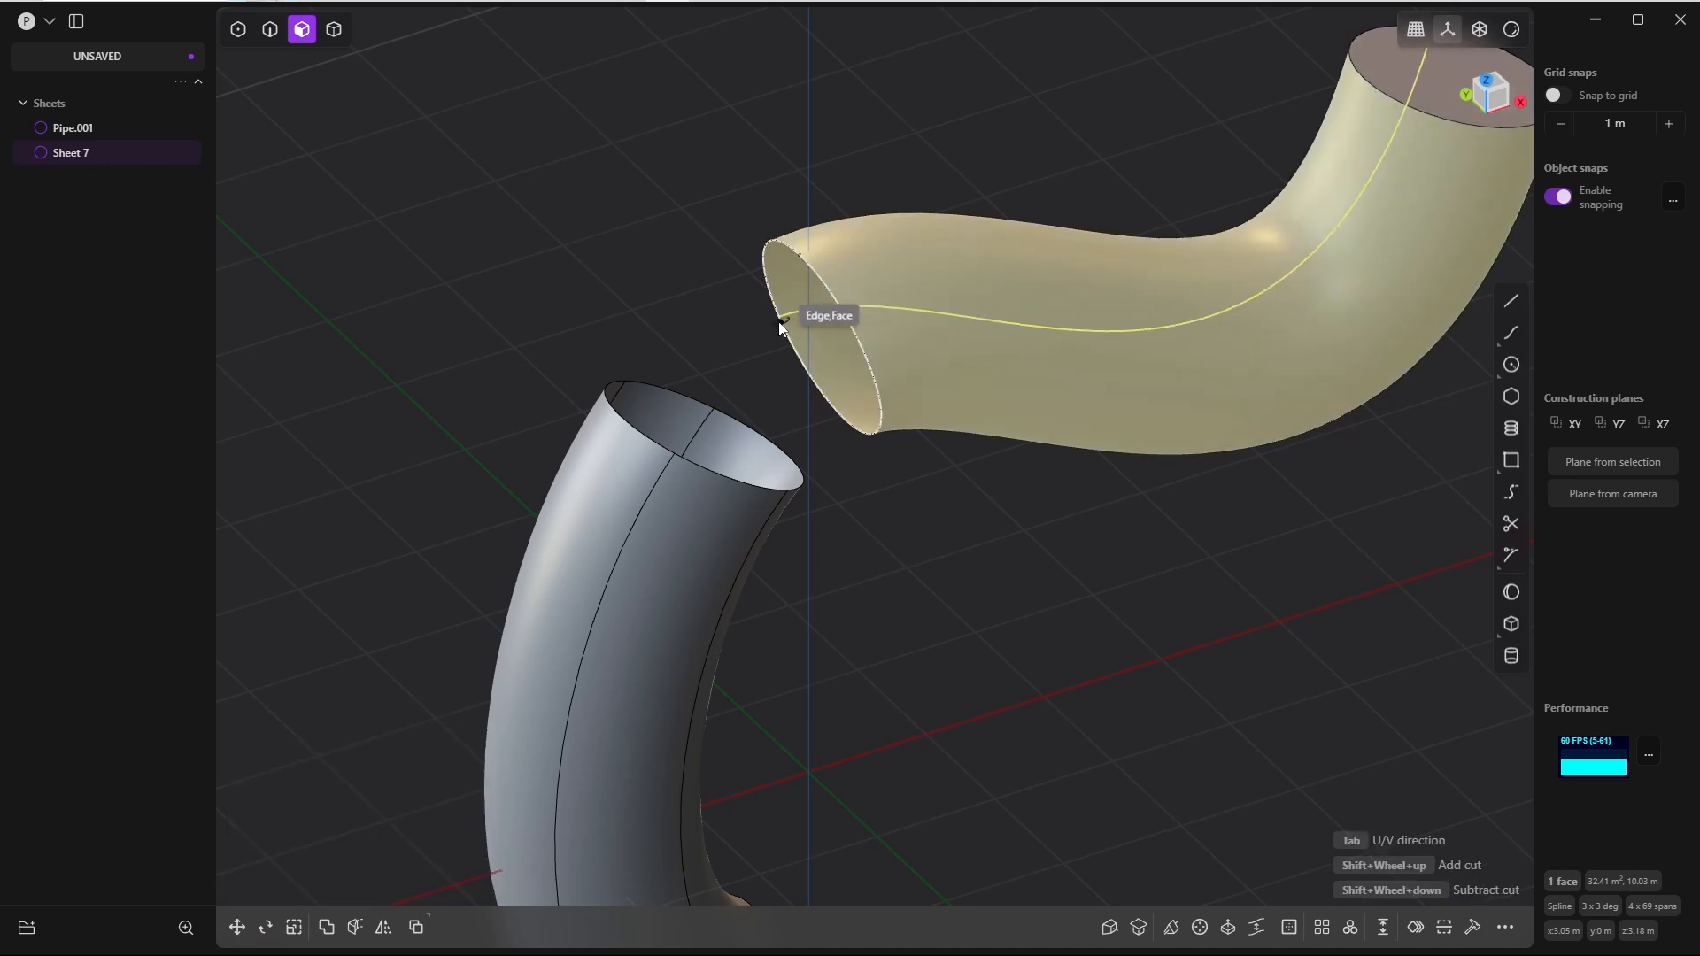
{"action": "mouse_move", "coordinate": [670, 440]}
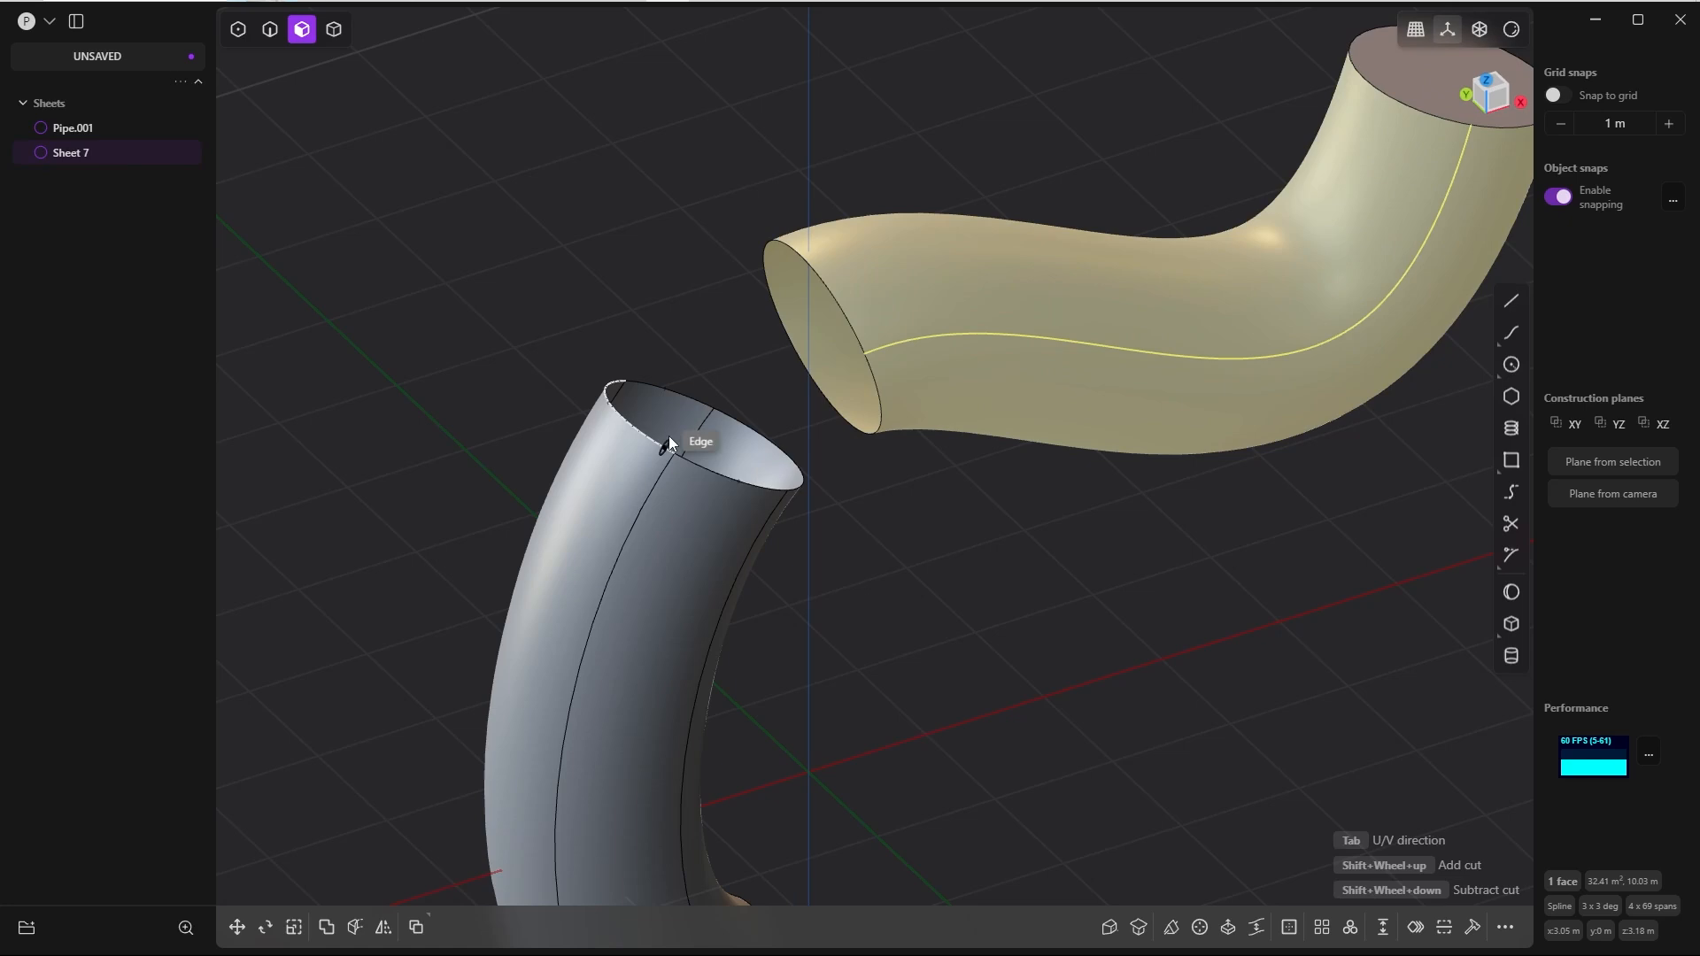
{"action": "mouse_move", "coordinate": [677, 455]}
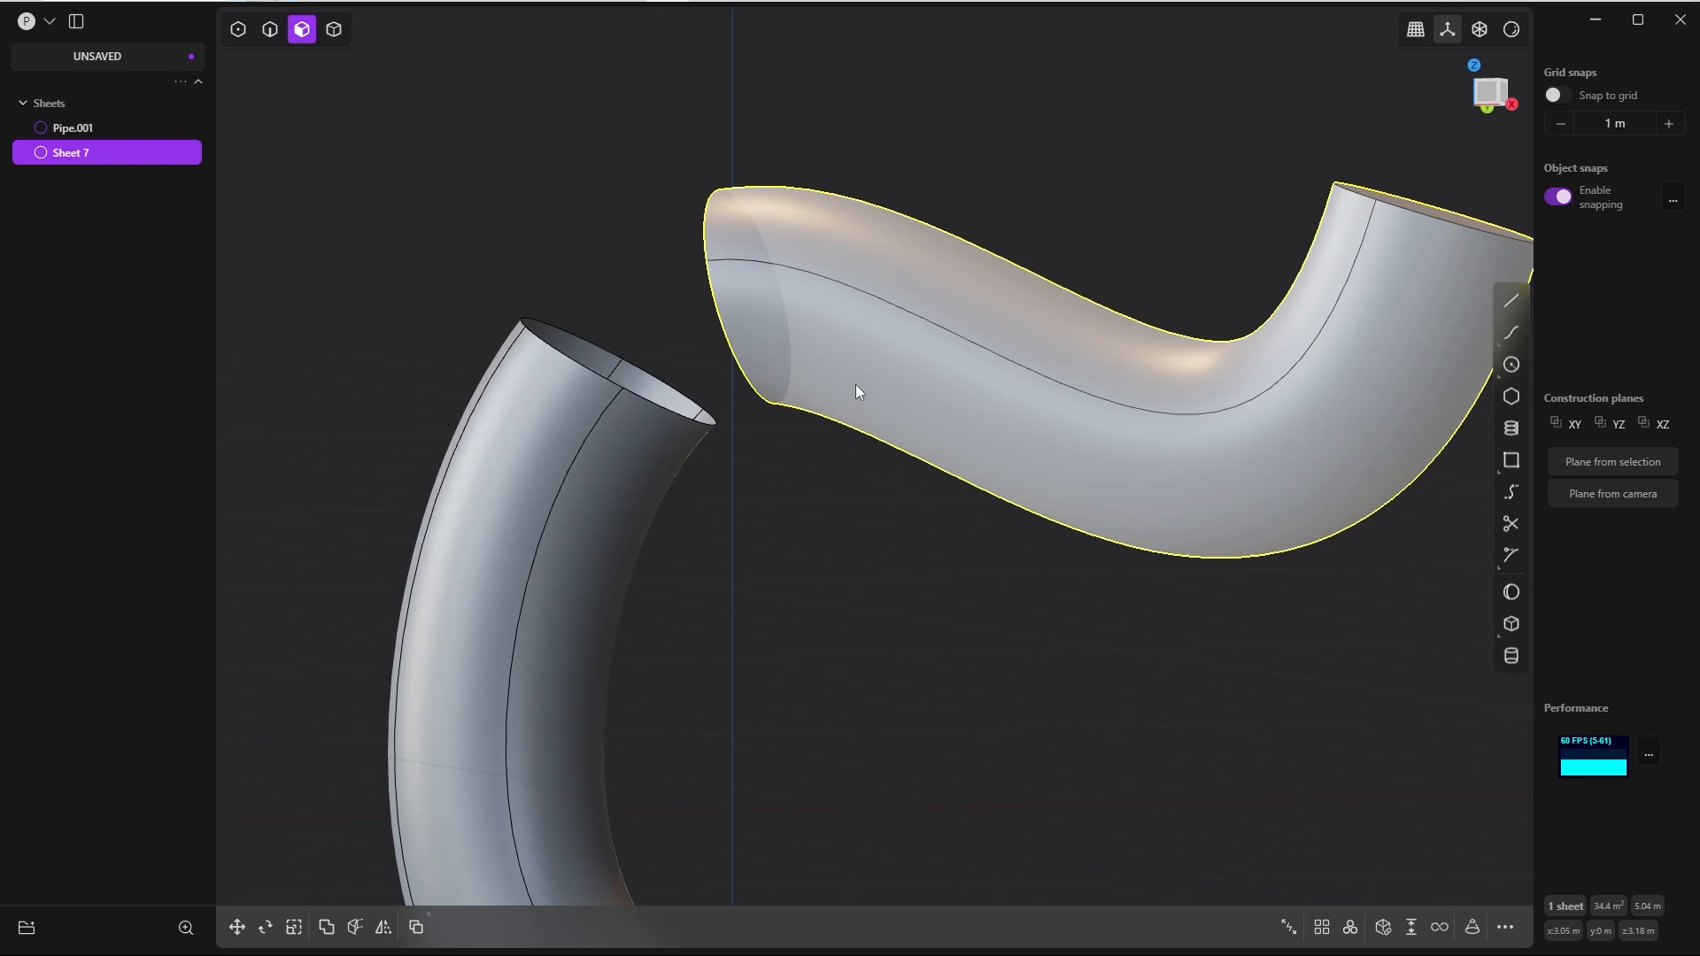
- Select the upper pipe face to add a second isoparam curve along it
{"action": "left_click", "coordinate": [852, 378]}
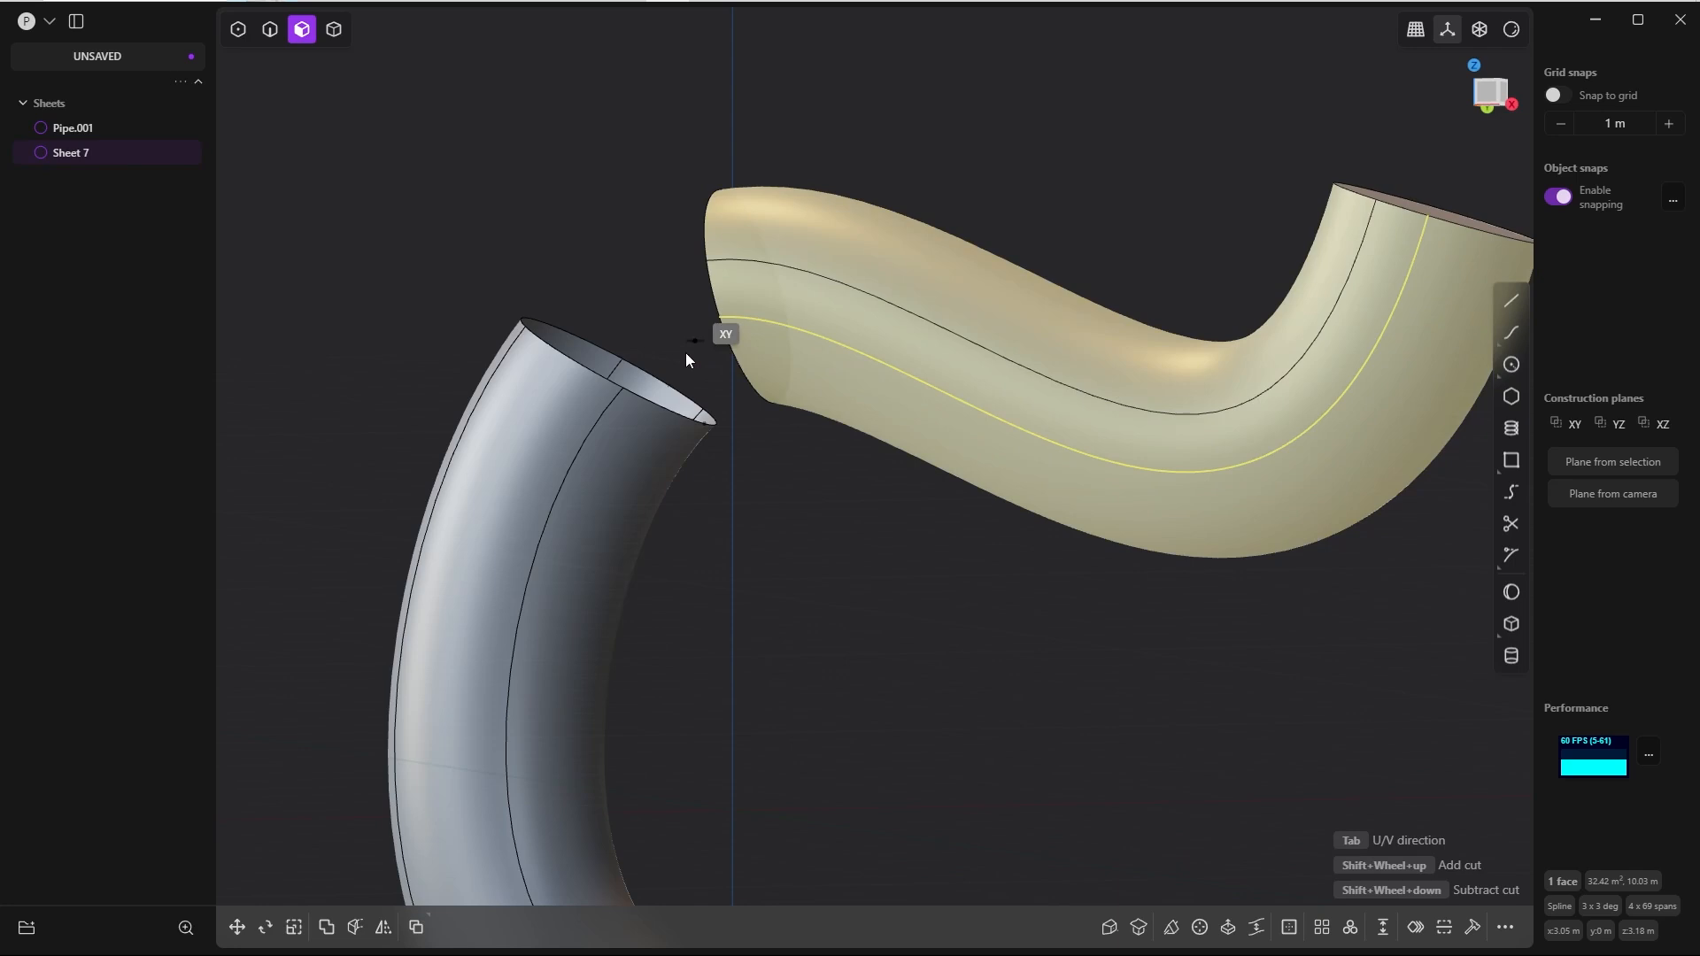
{"action": "mouse_move", "coordinate": [629, 396]}
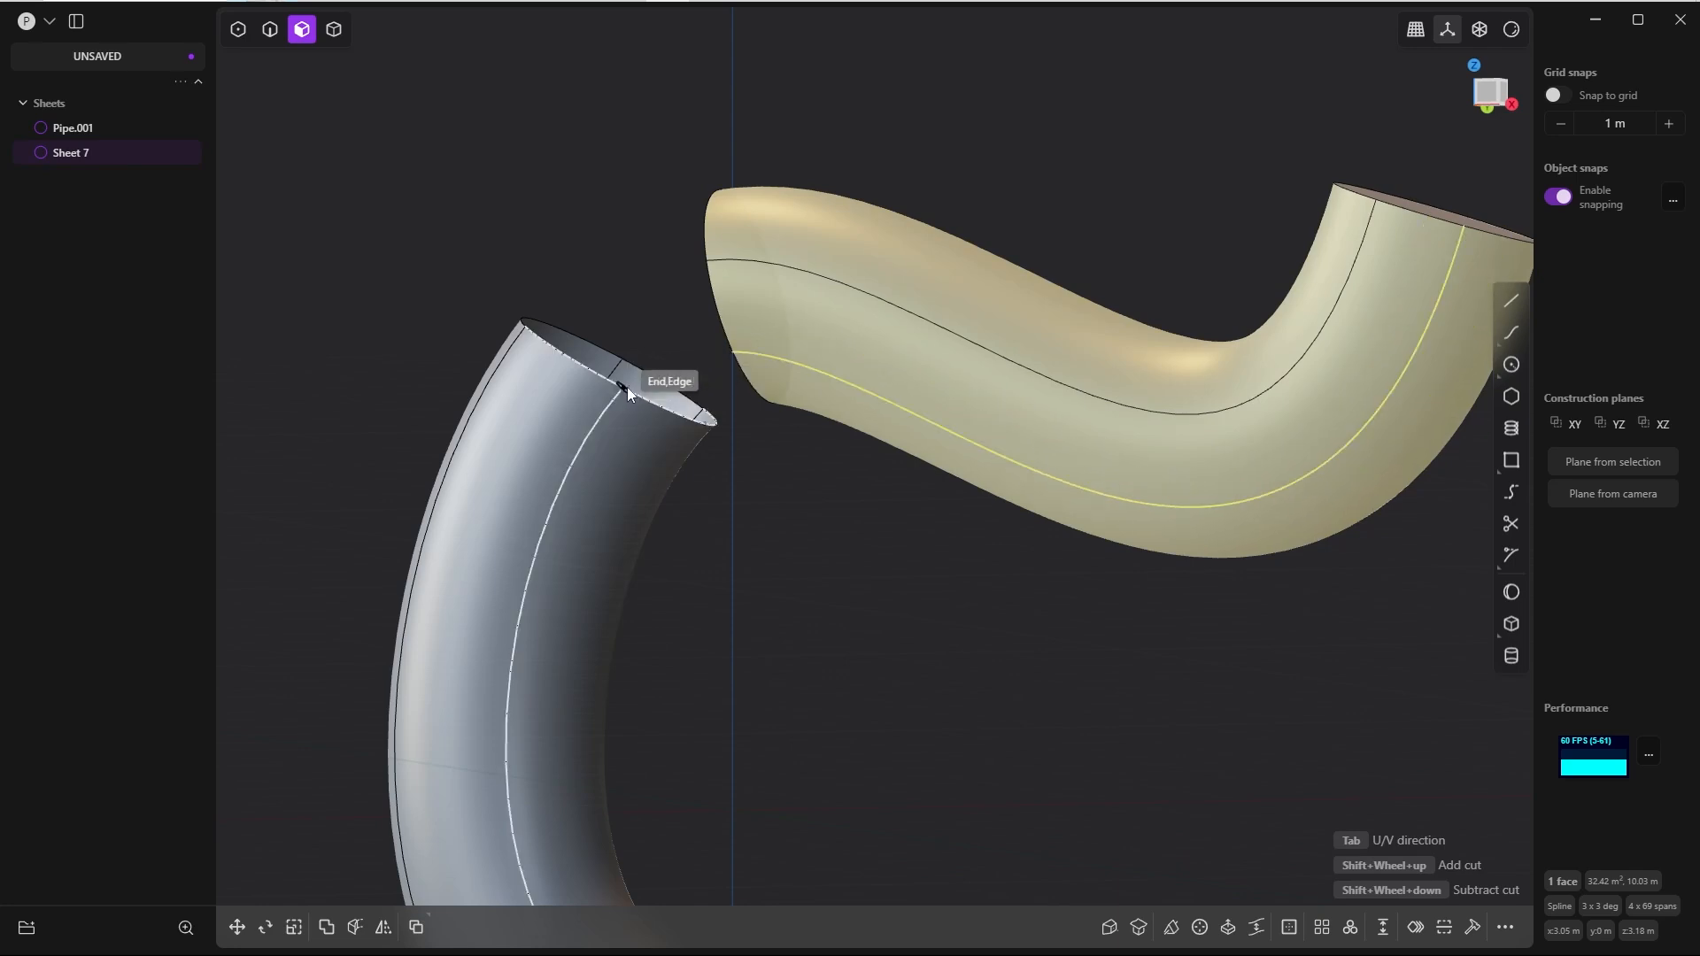
{"action": "mouse_move", "coordinate": [743, 360]}
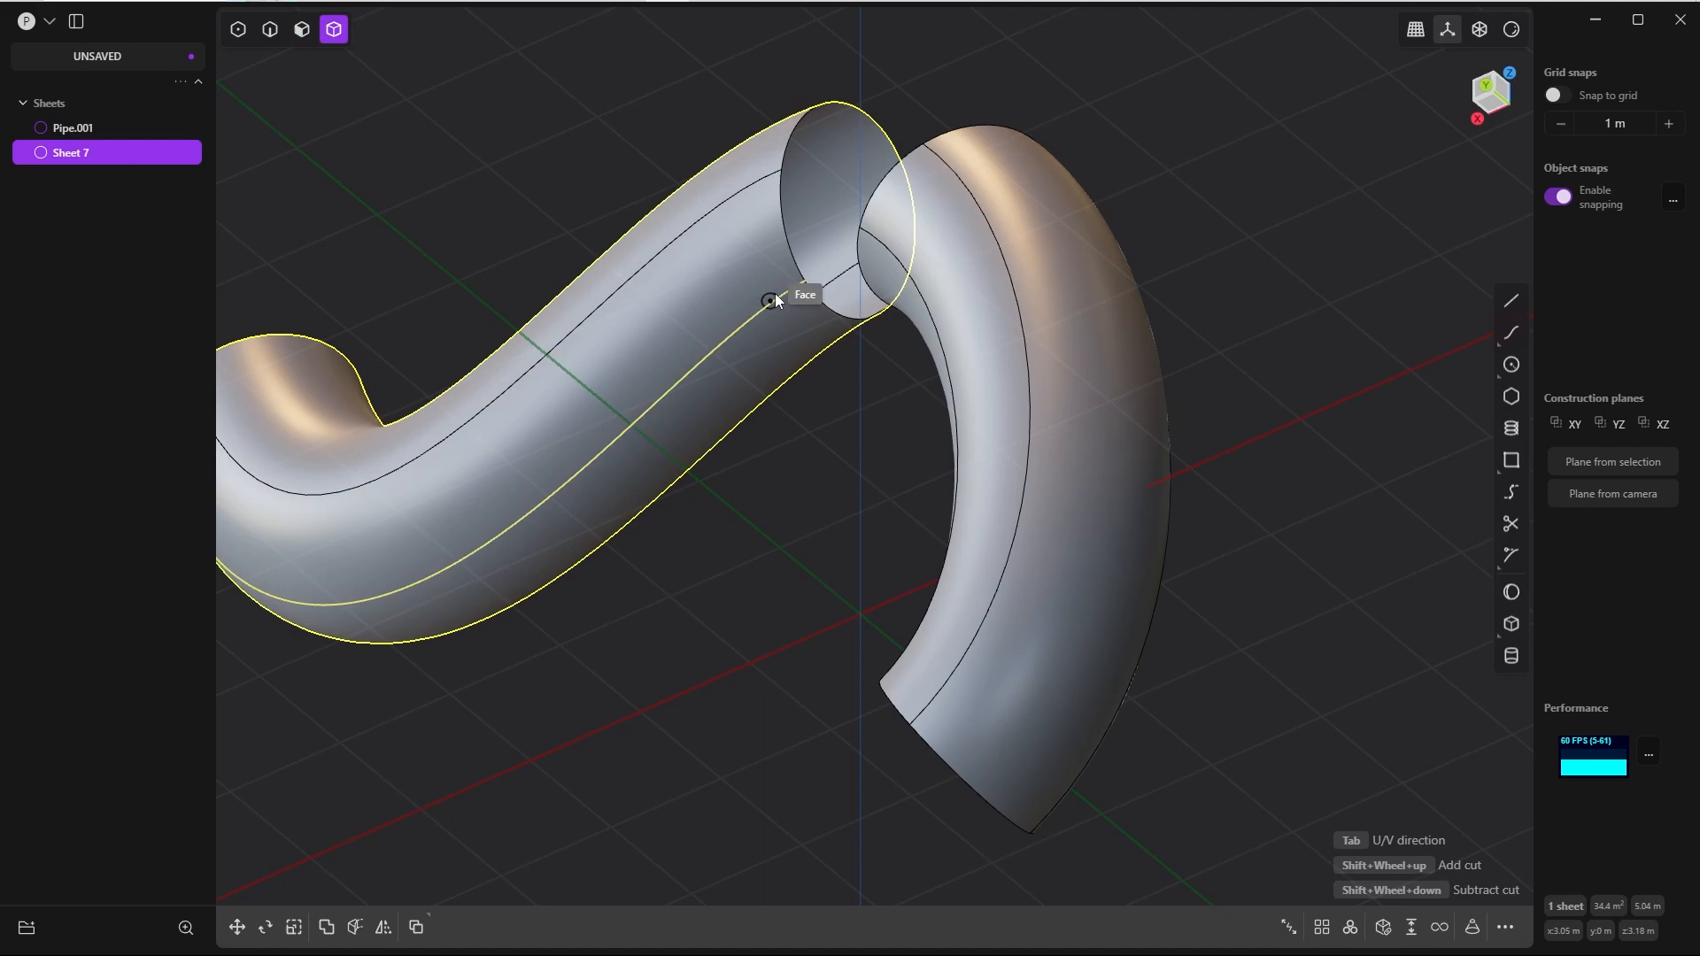
{"action": "mouse_move", "coordinate": [811, 295]}
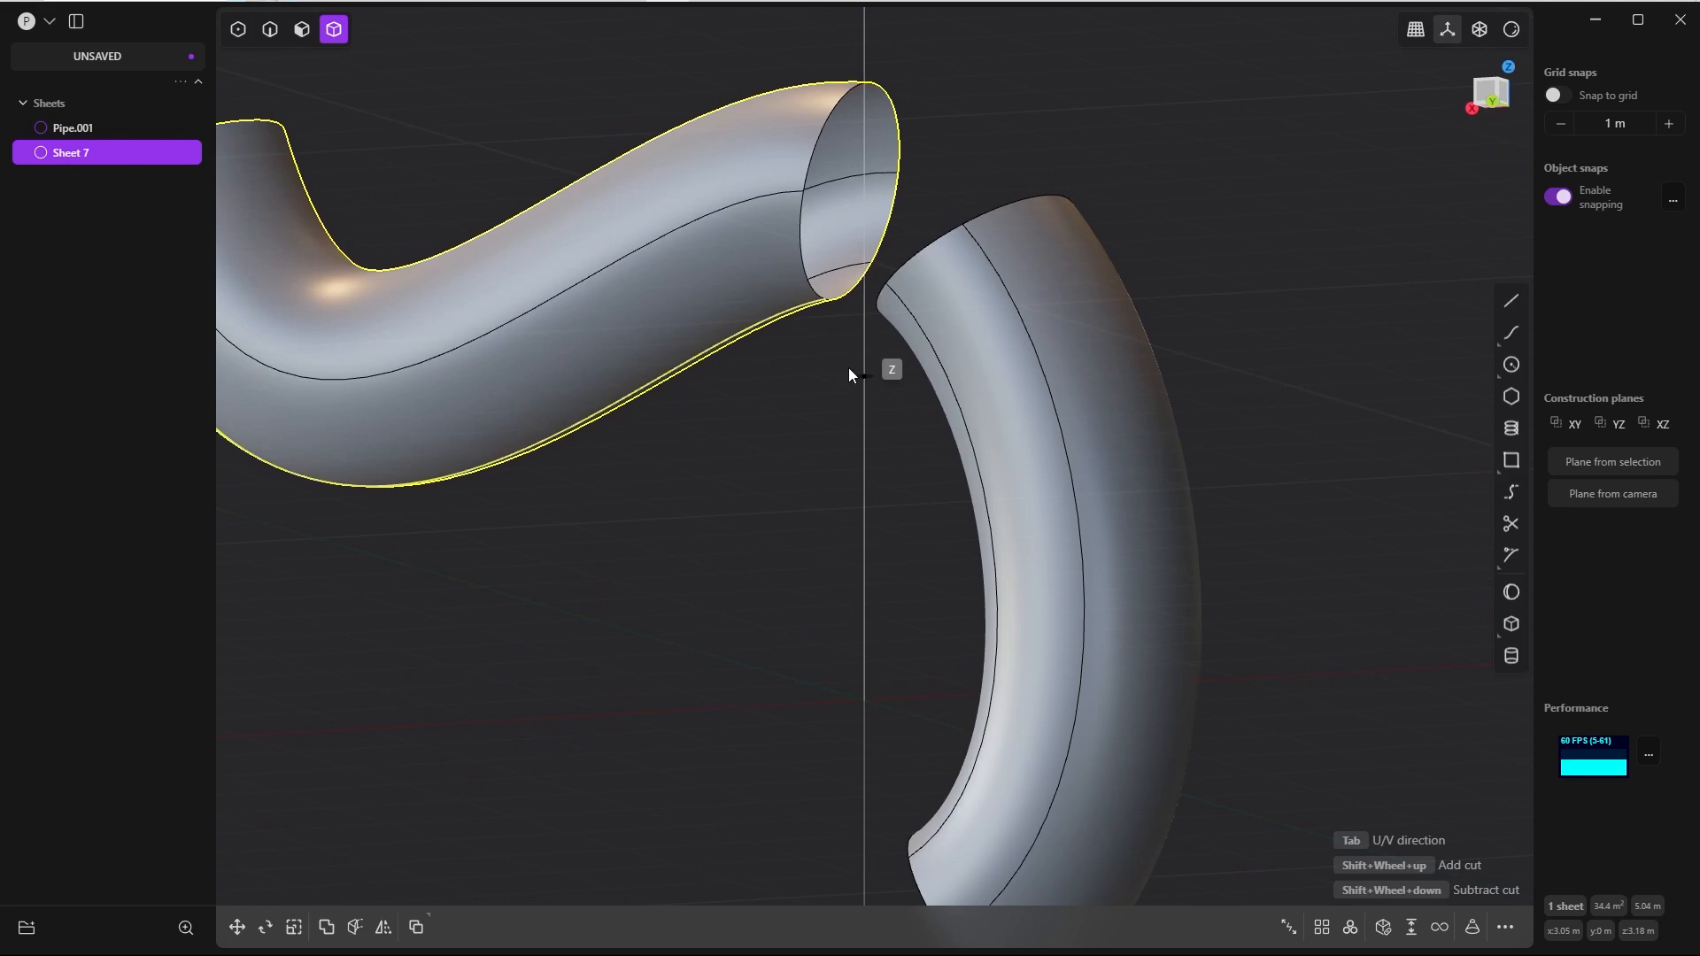
{"action": "mouse_move", "coordinate": [829, 286]}
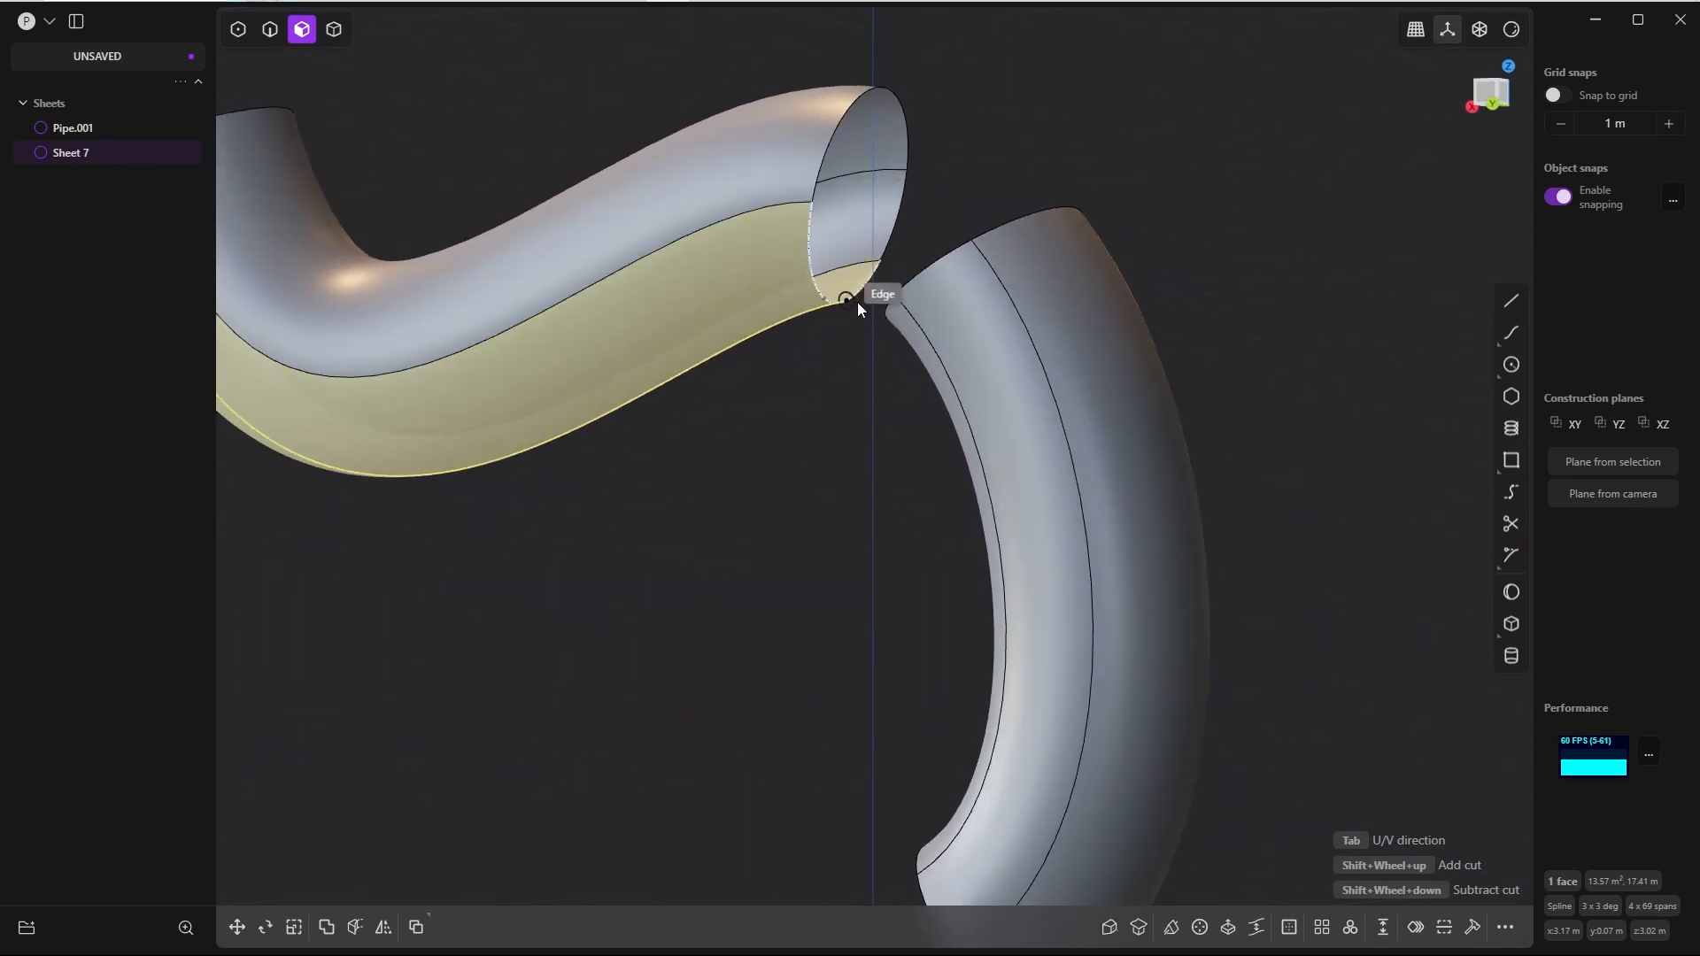
{"action": "mouse_move", "coordinate": [894, 299]}
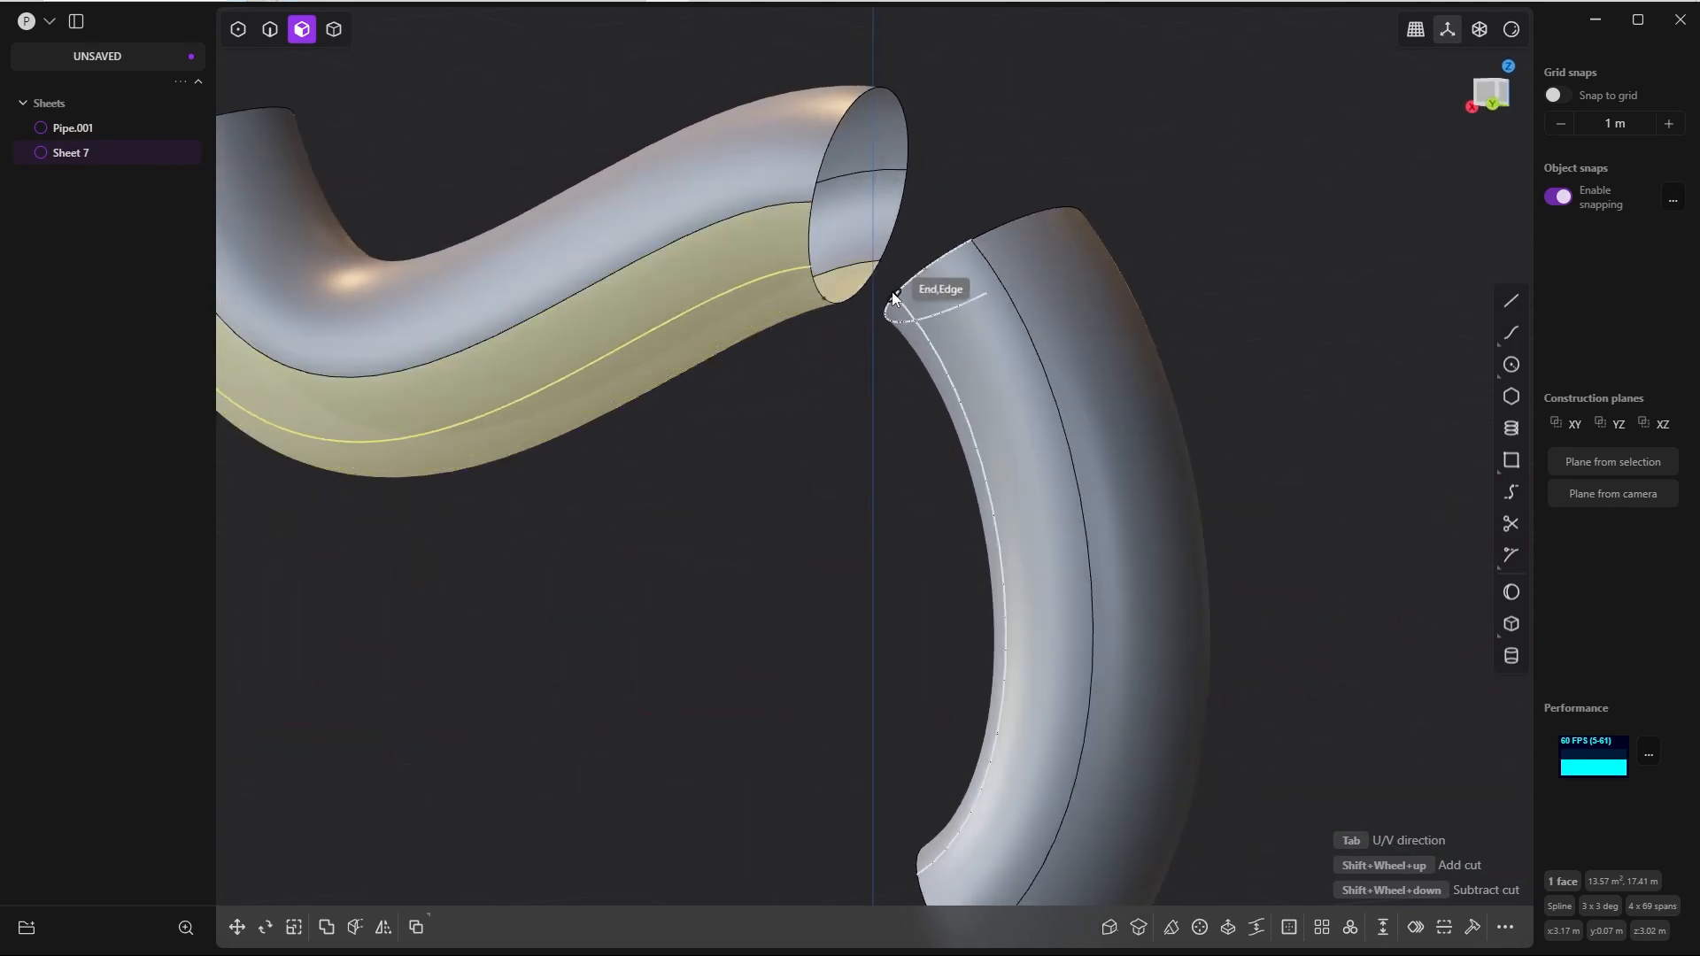